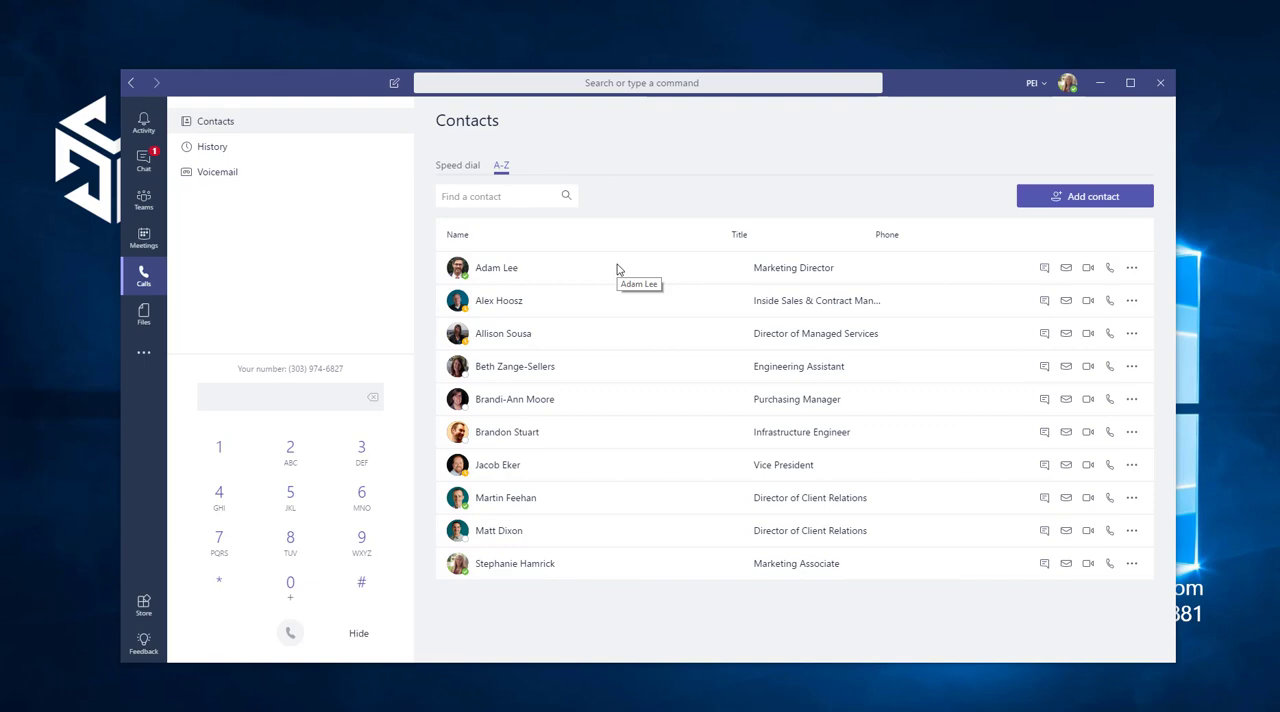
mouse_move(1069, 92)
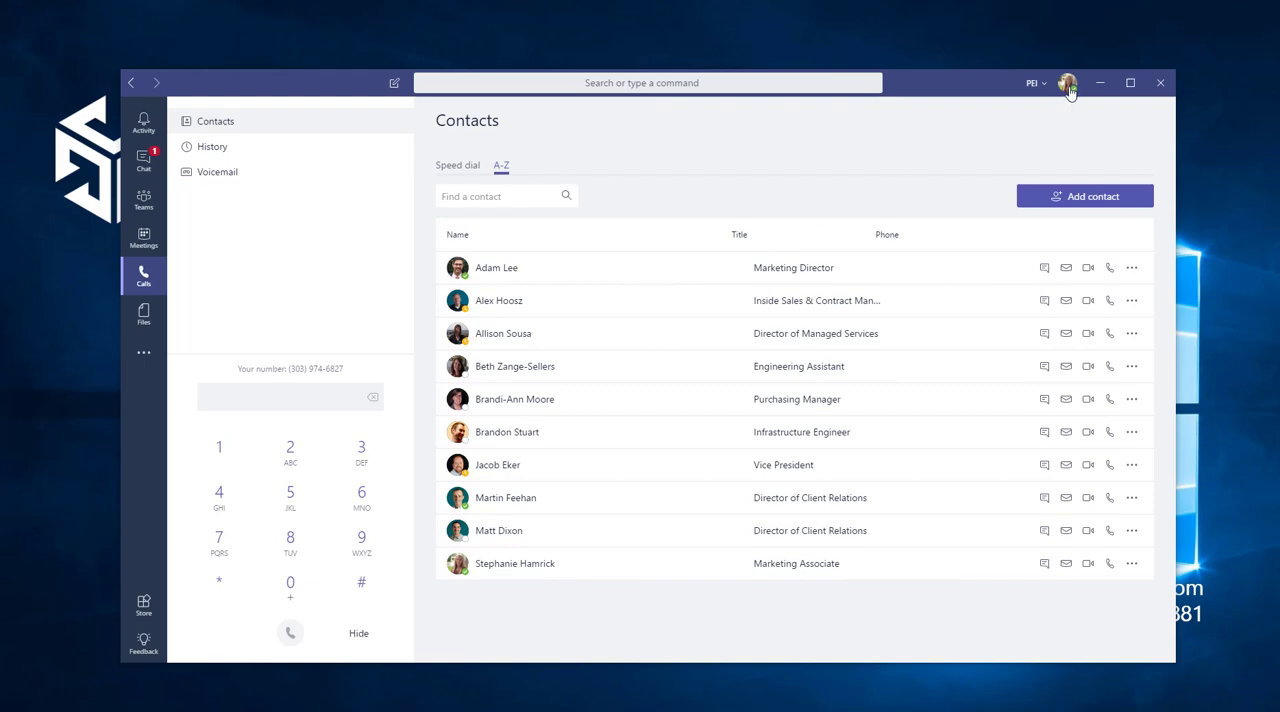
mouse_move(1033, 203)
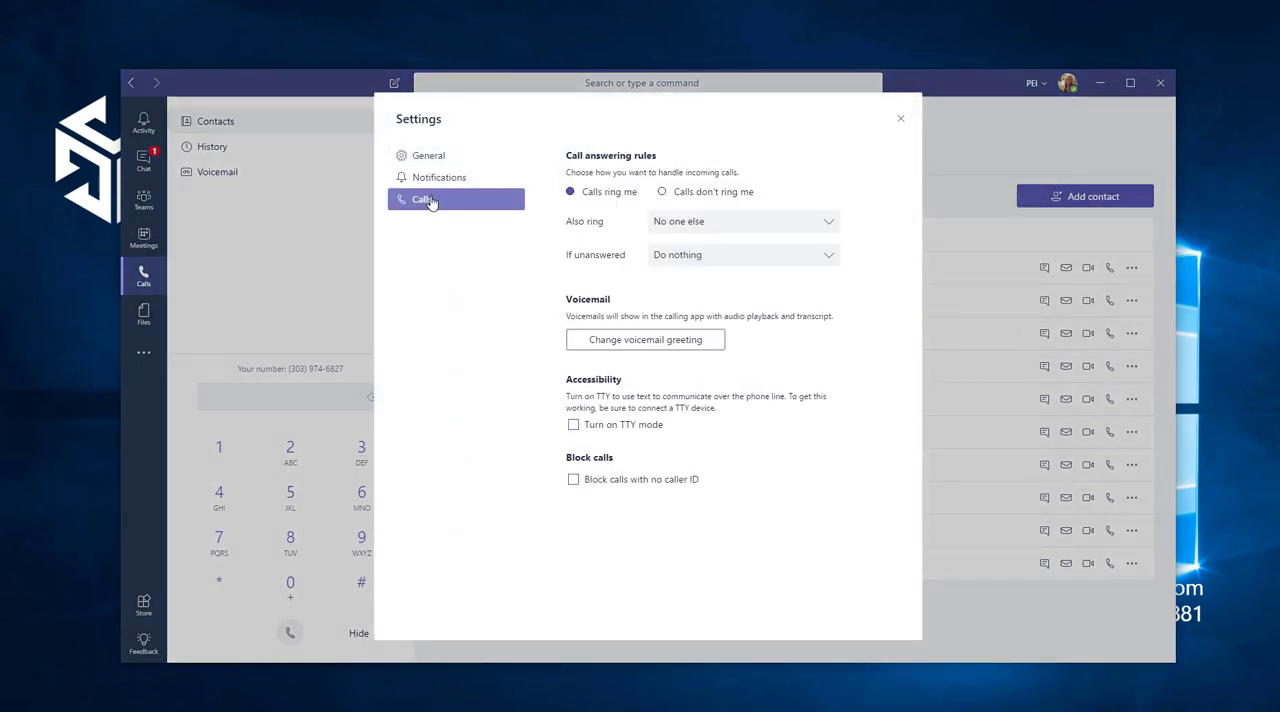
mouse_move(703, 159)
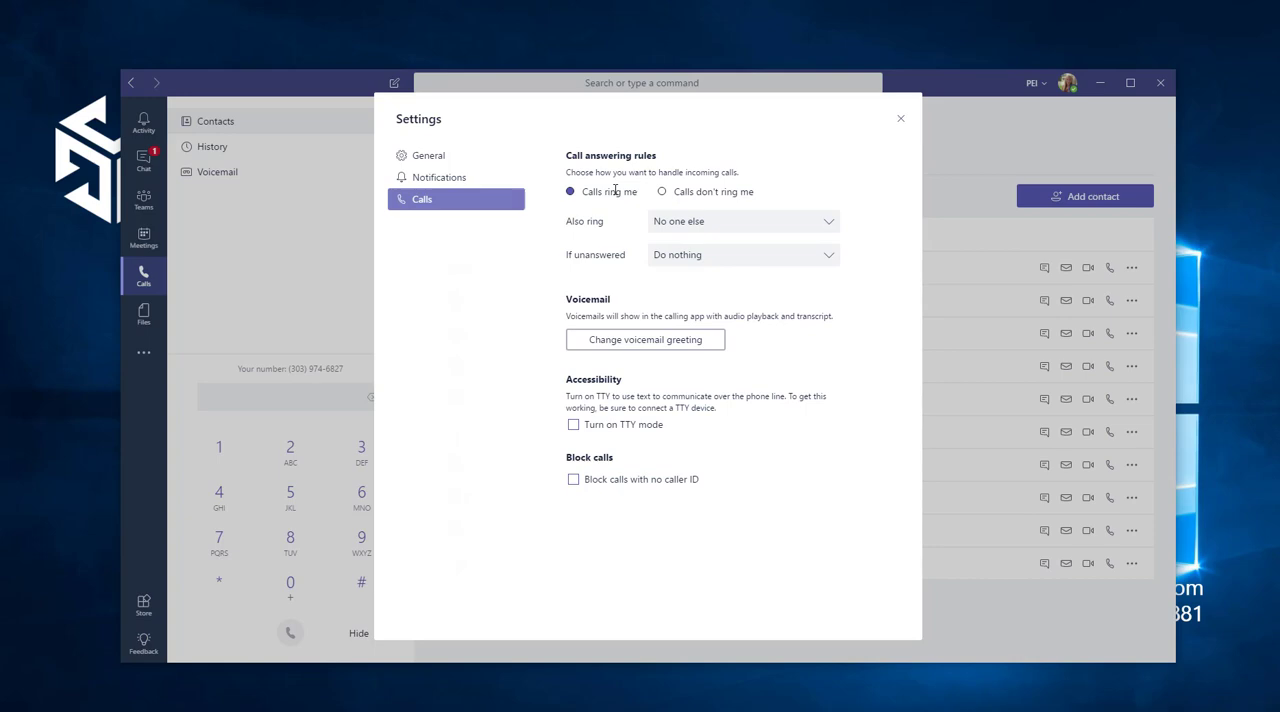
click(743, 221)
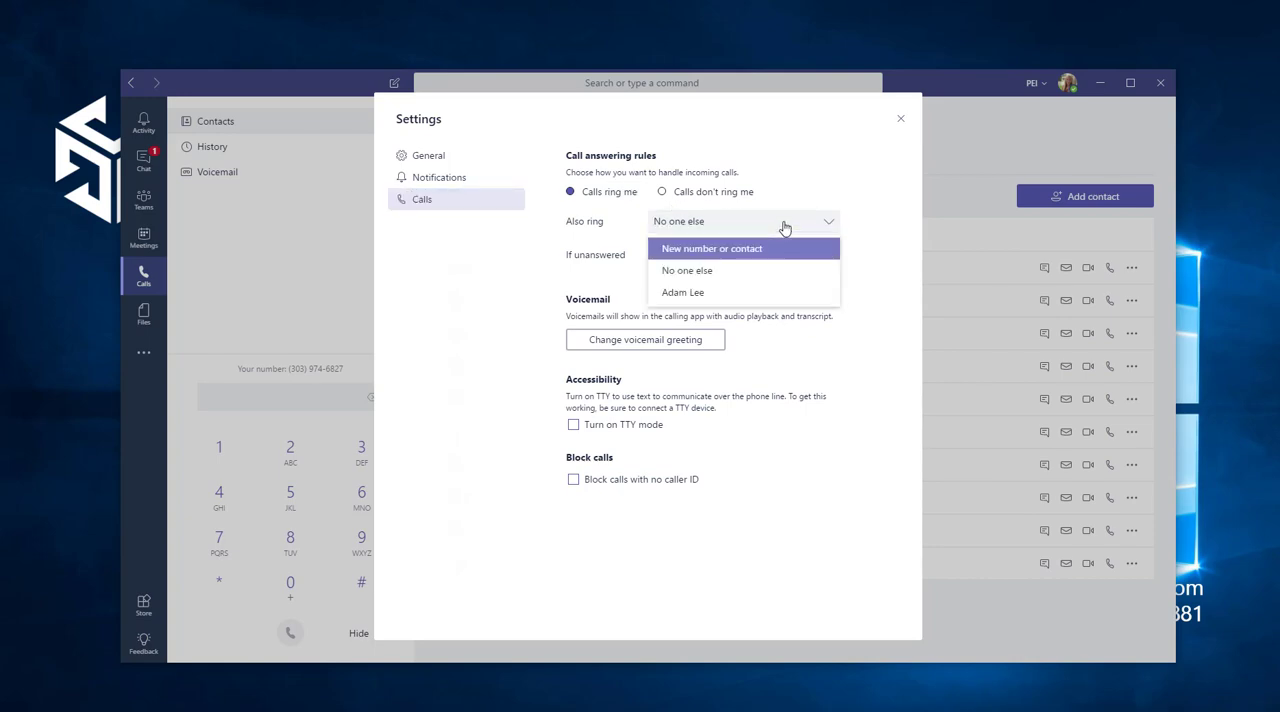
mouse_move(778, 253)
text(add)
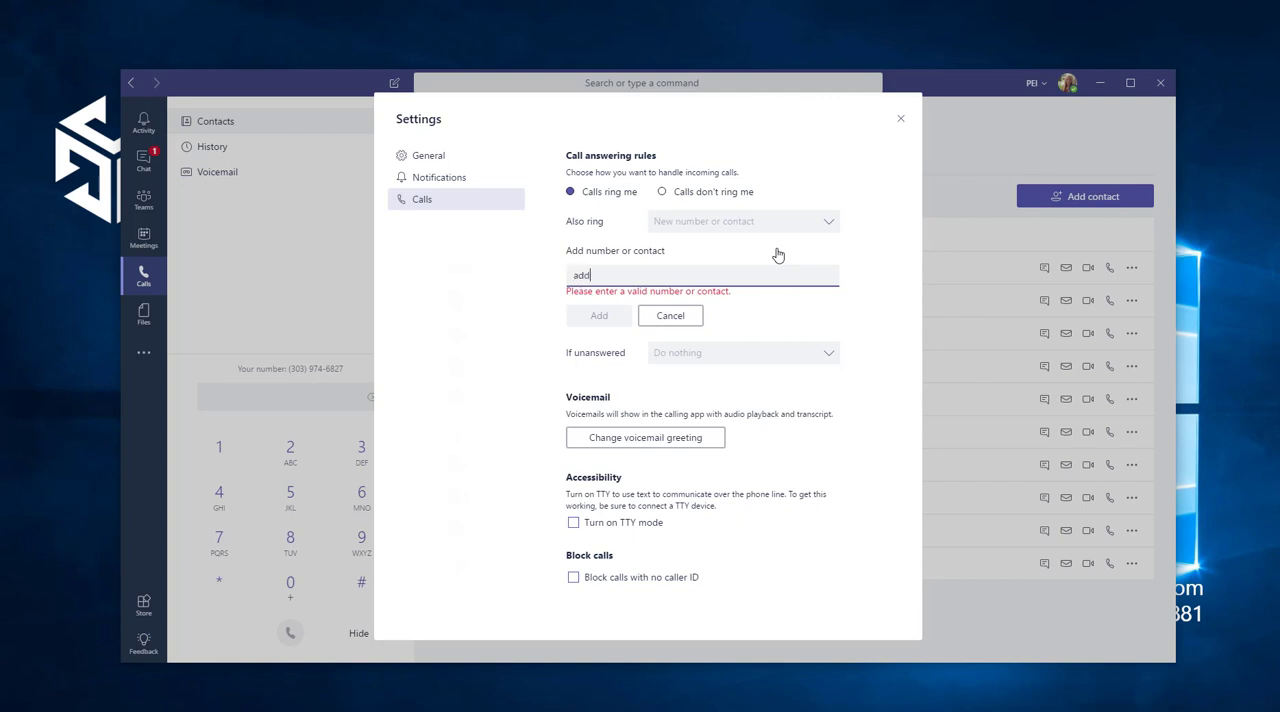
text(adam)
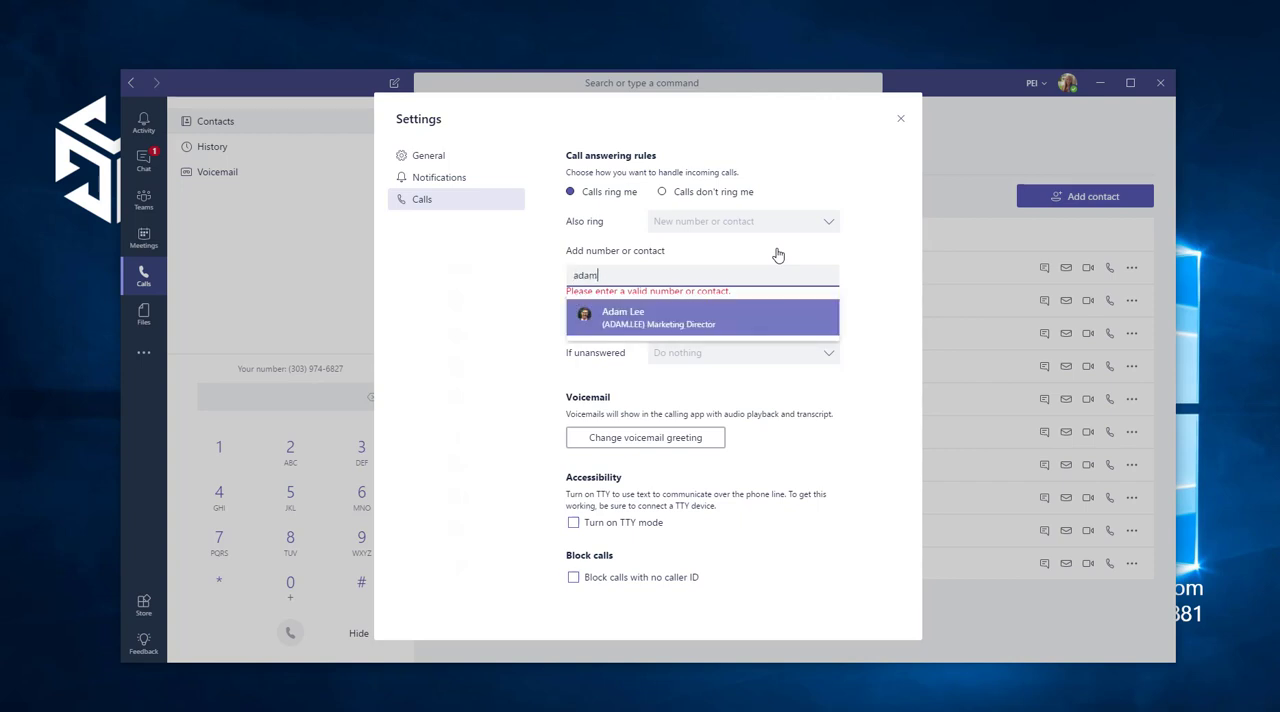
click(702, 318)
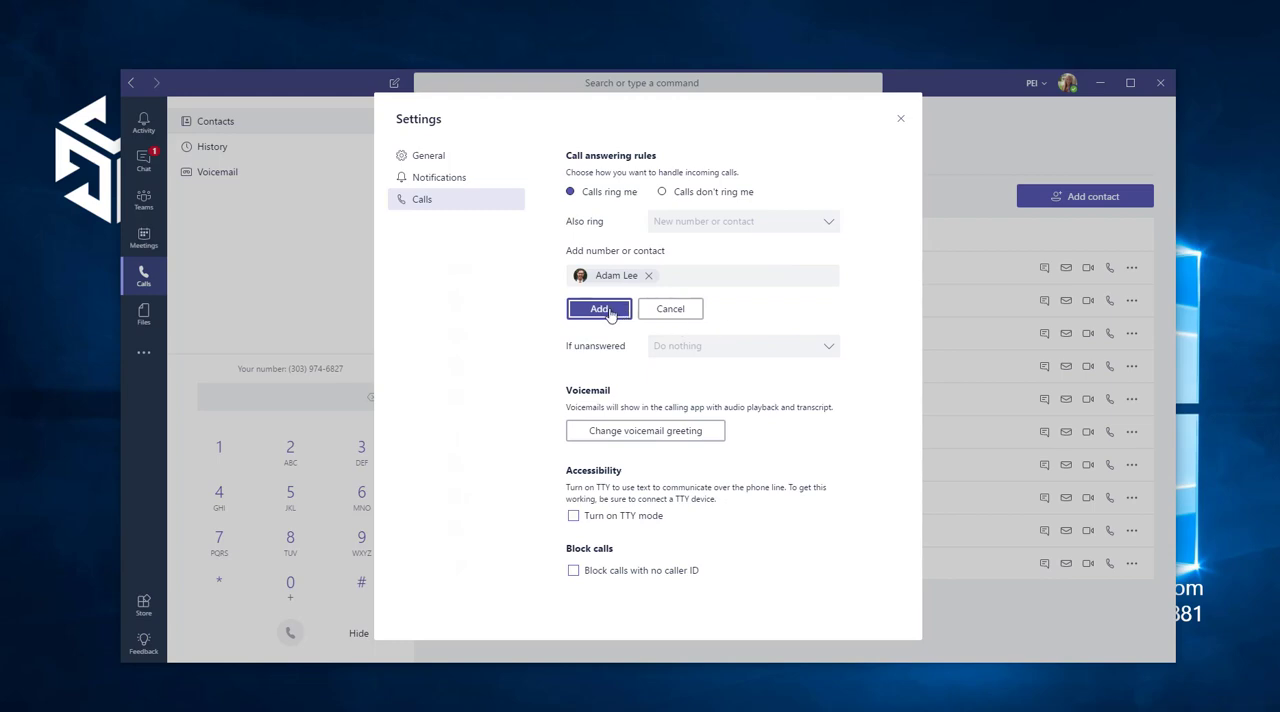
click(599, 308)
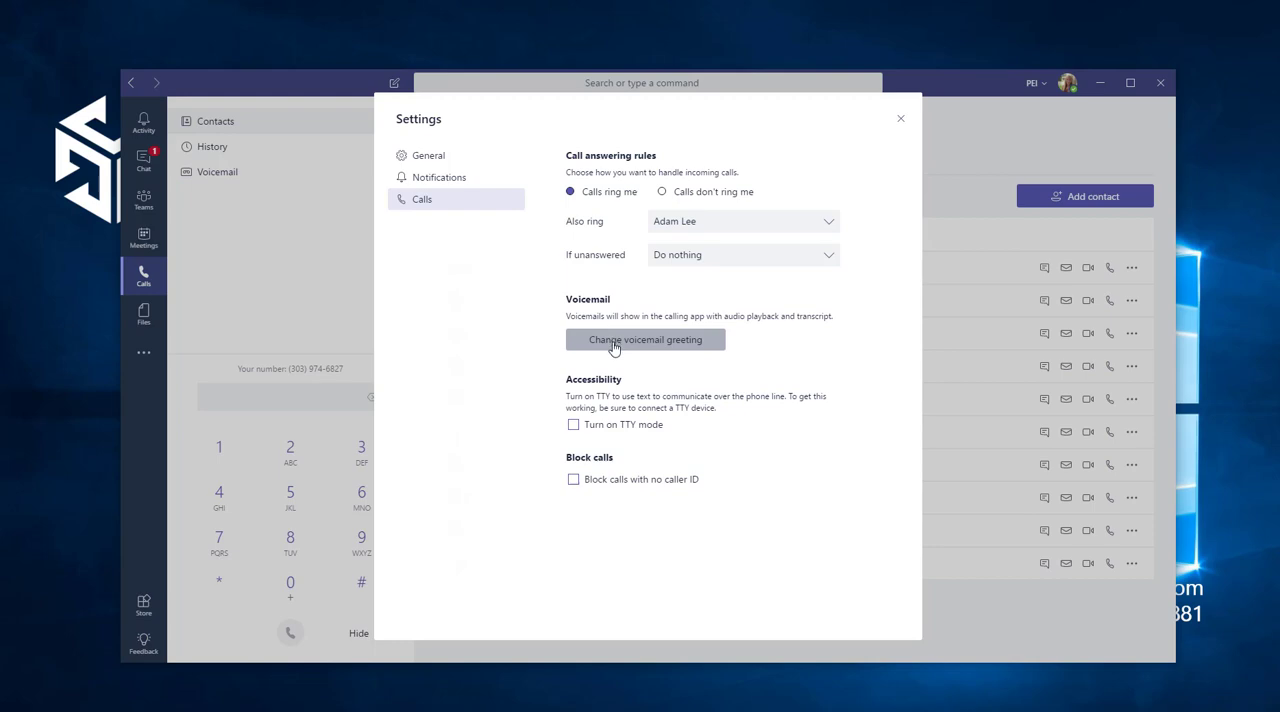
mouse_move(903, 124)
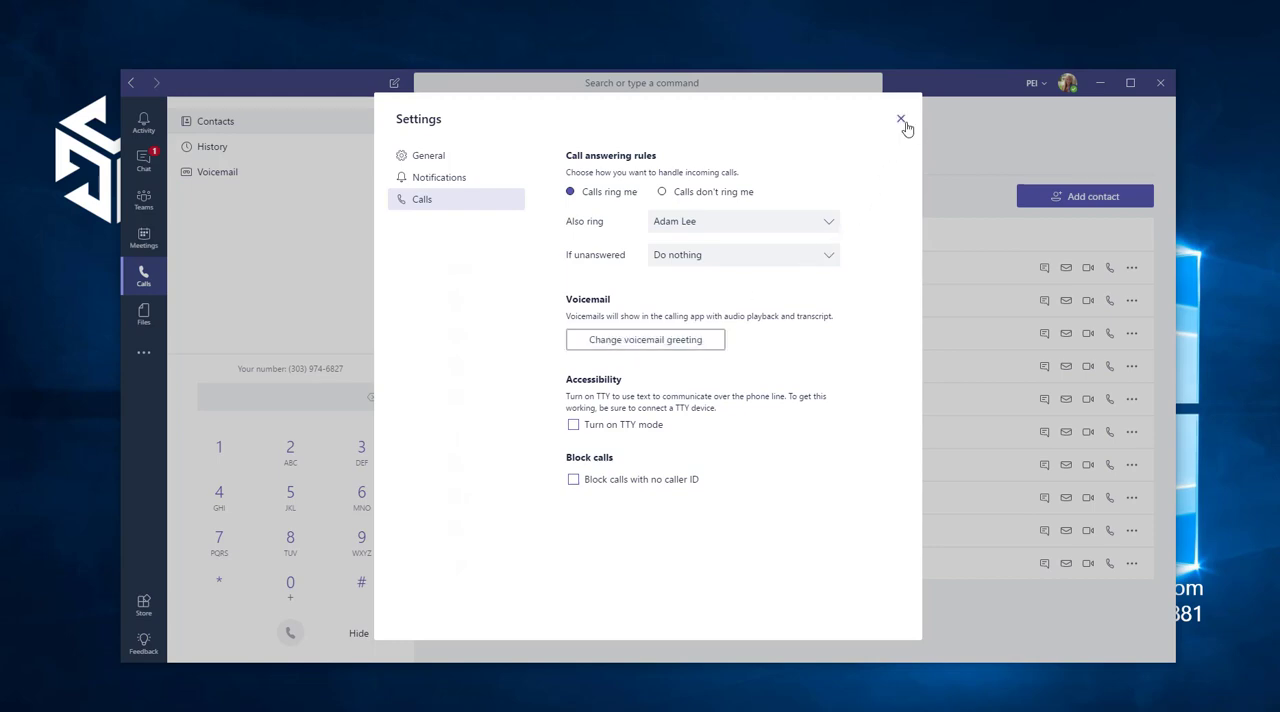
click(900, 120)
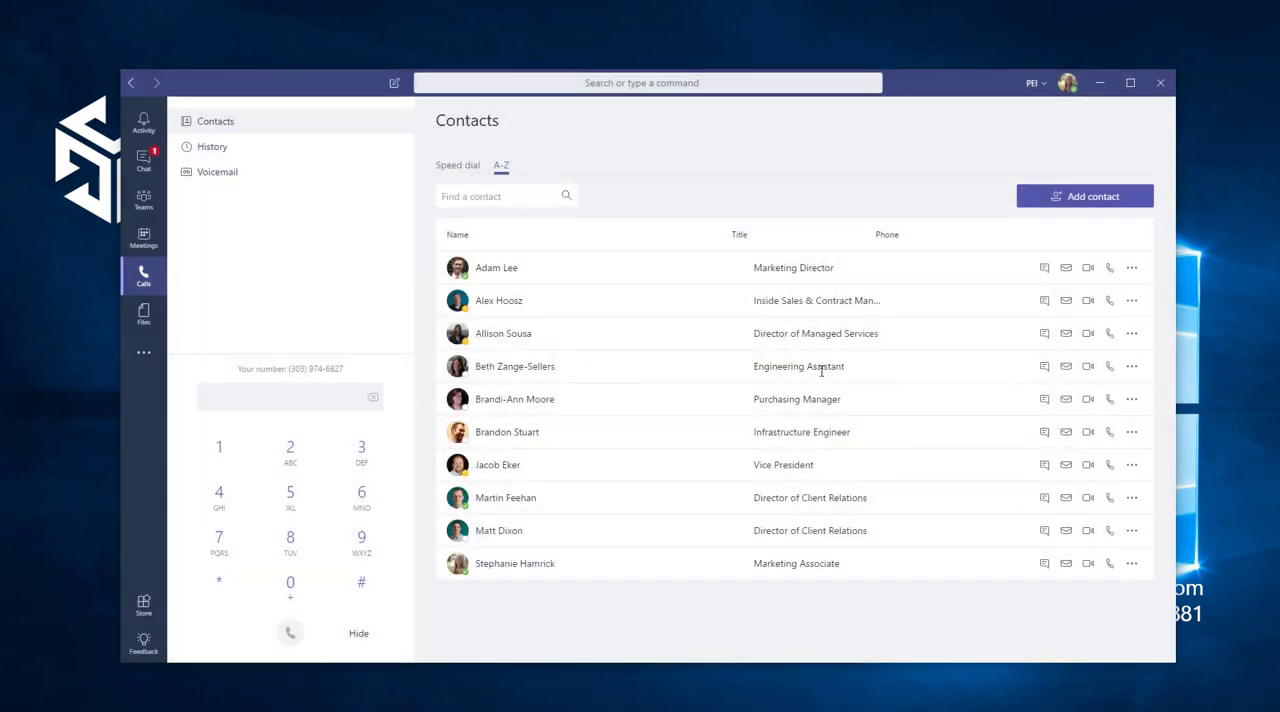
mouse_move(860, 278)
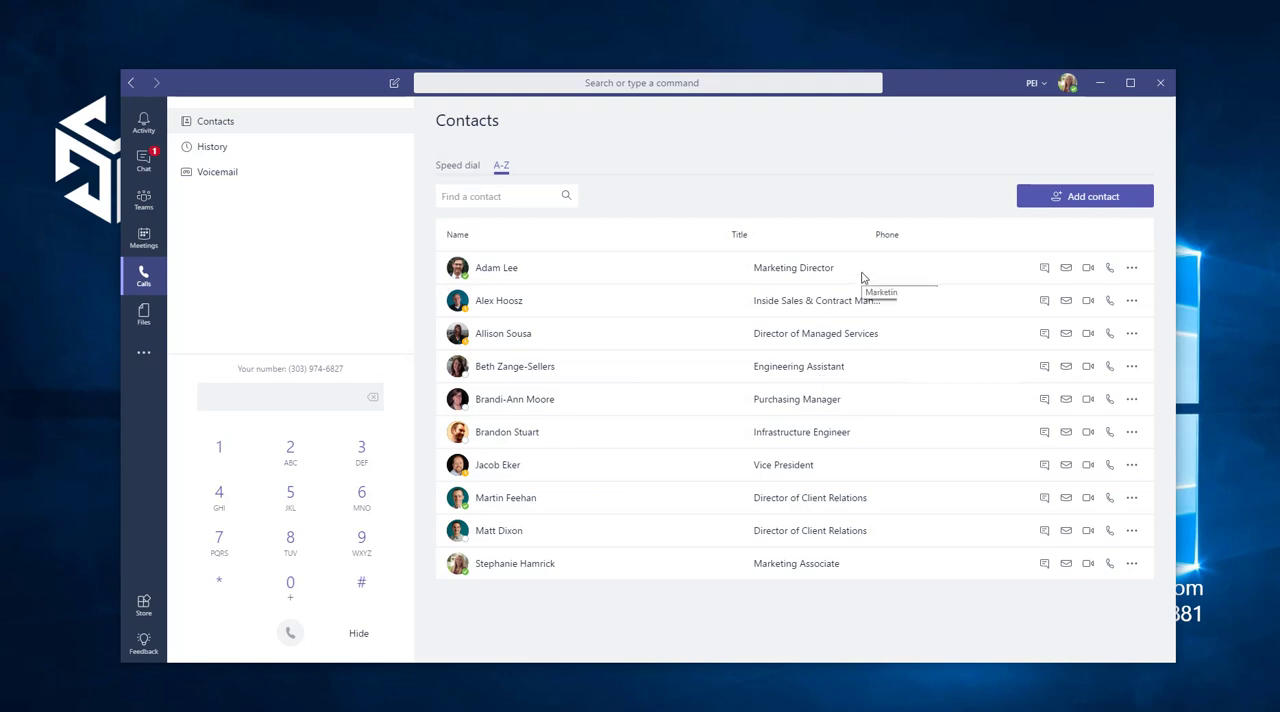
mouse_move(997, 213)
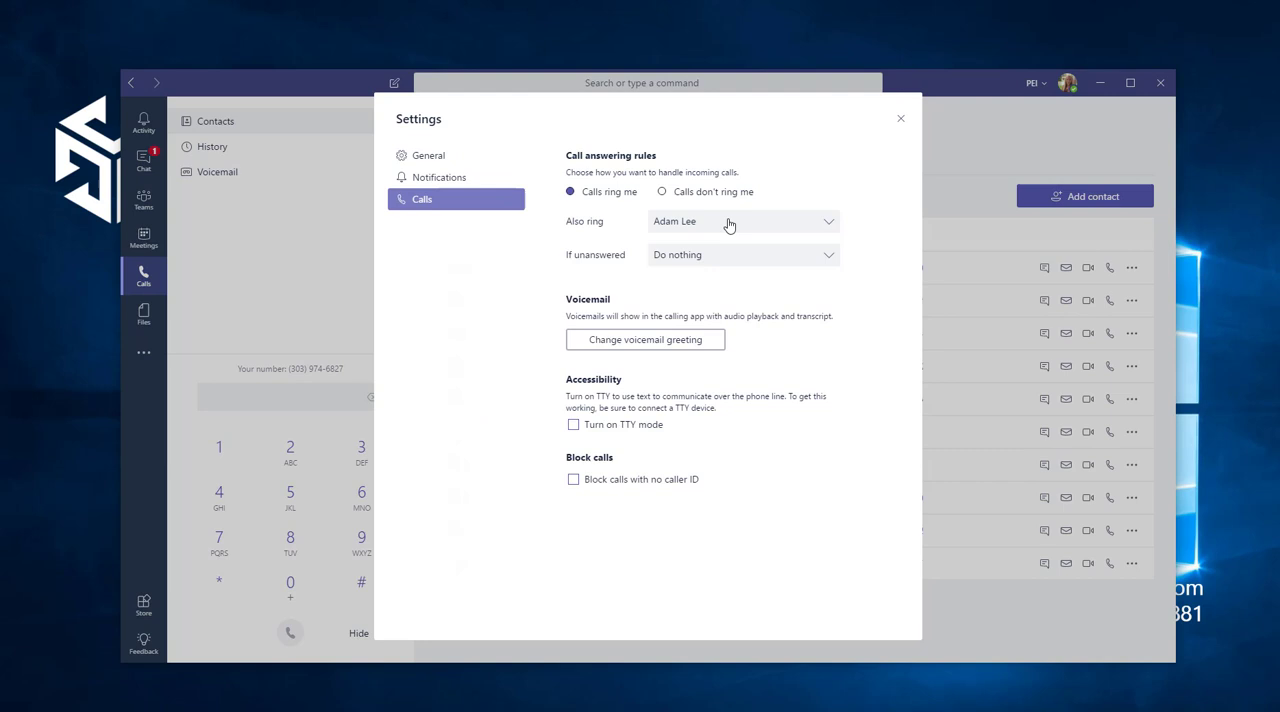
click(742, 221)
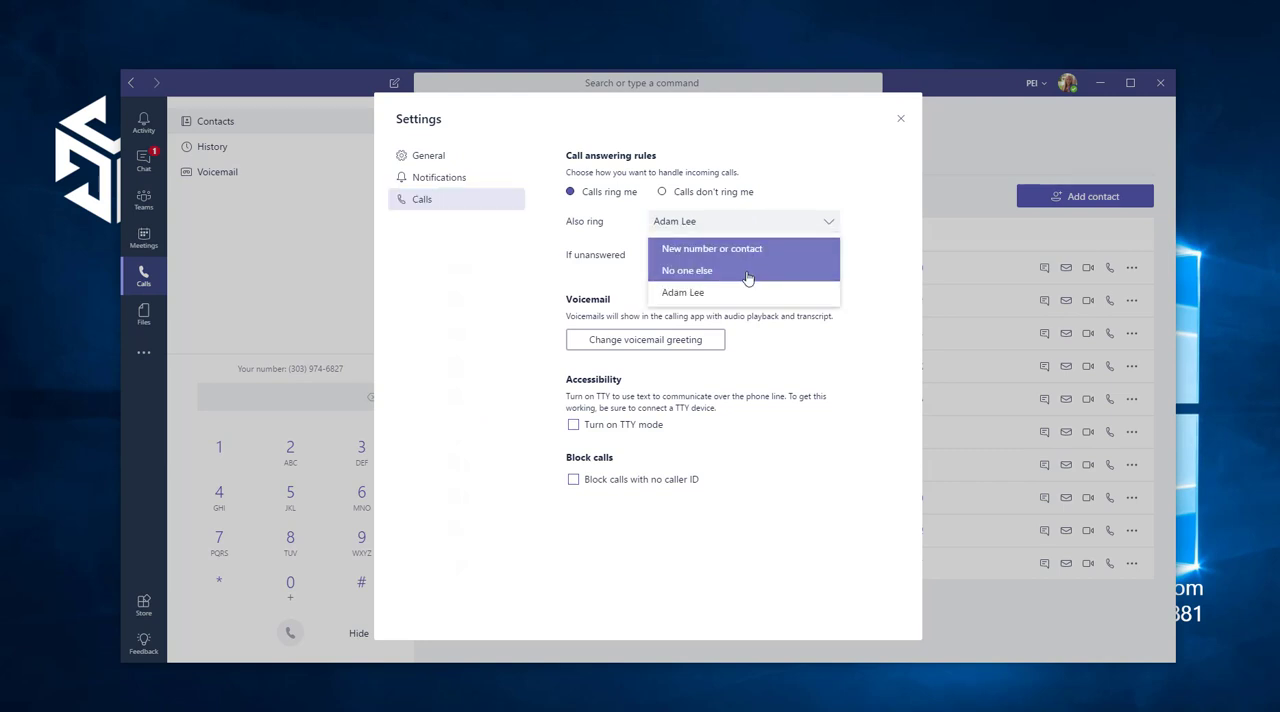
click(687, 270)
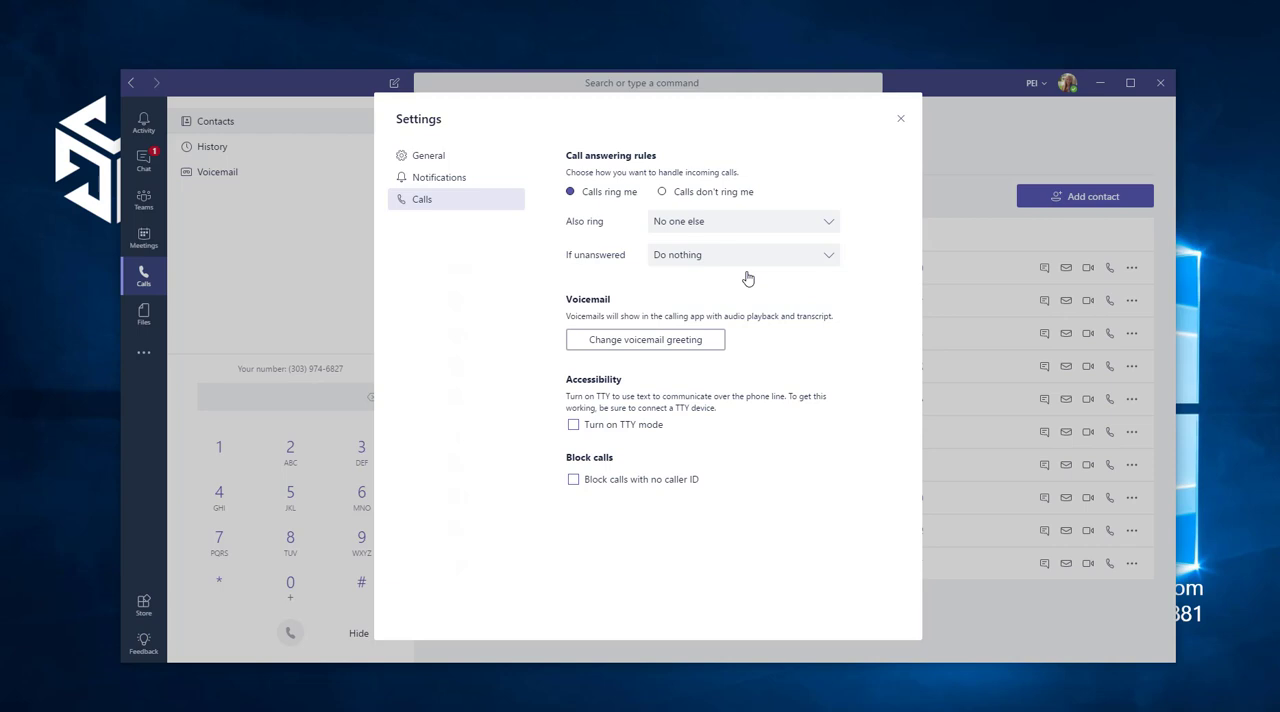
mouse_move(665, 174)
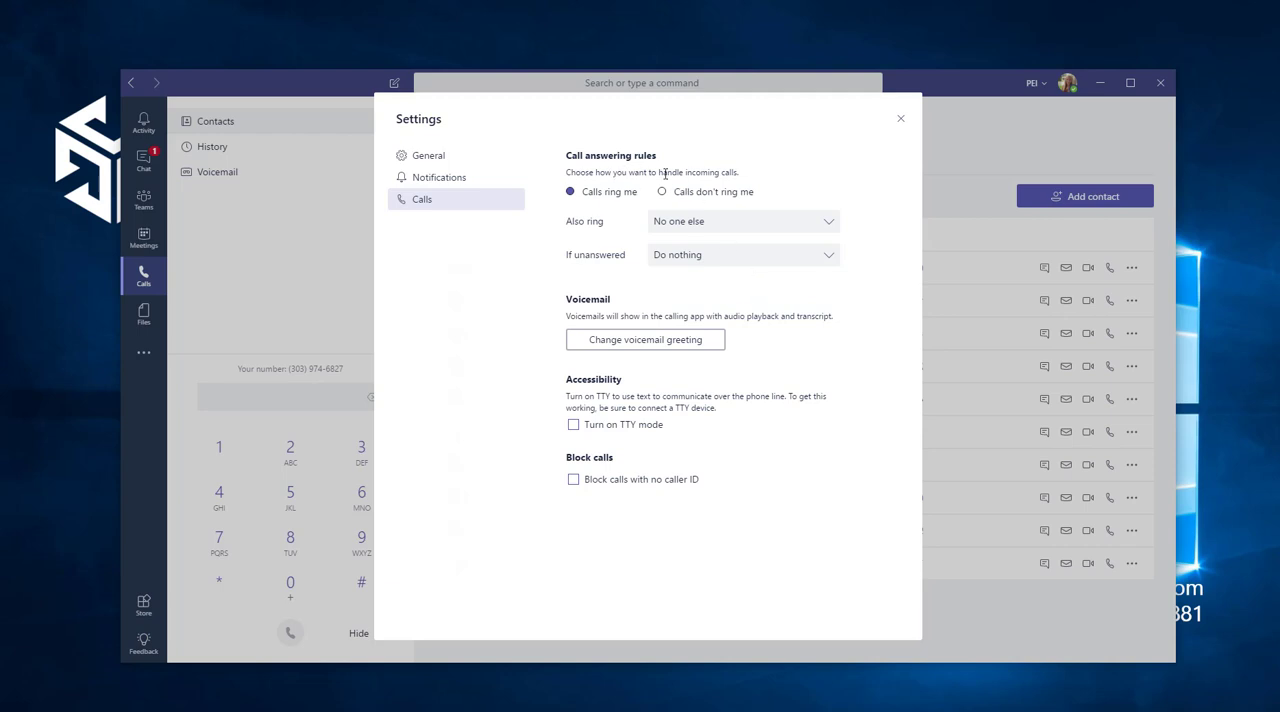
click(662, 191)
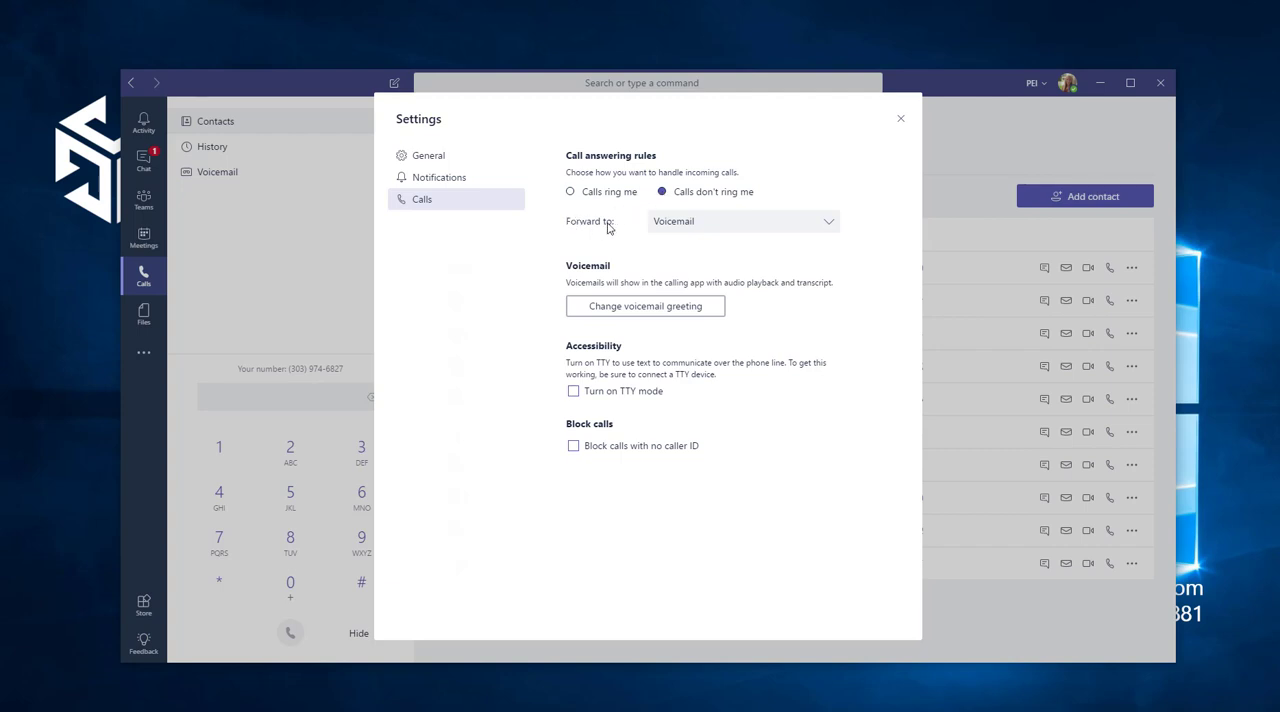
click(740, 221)
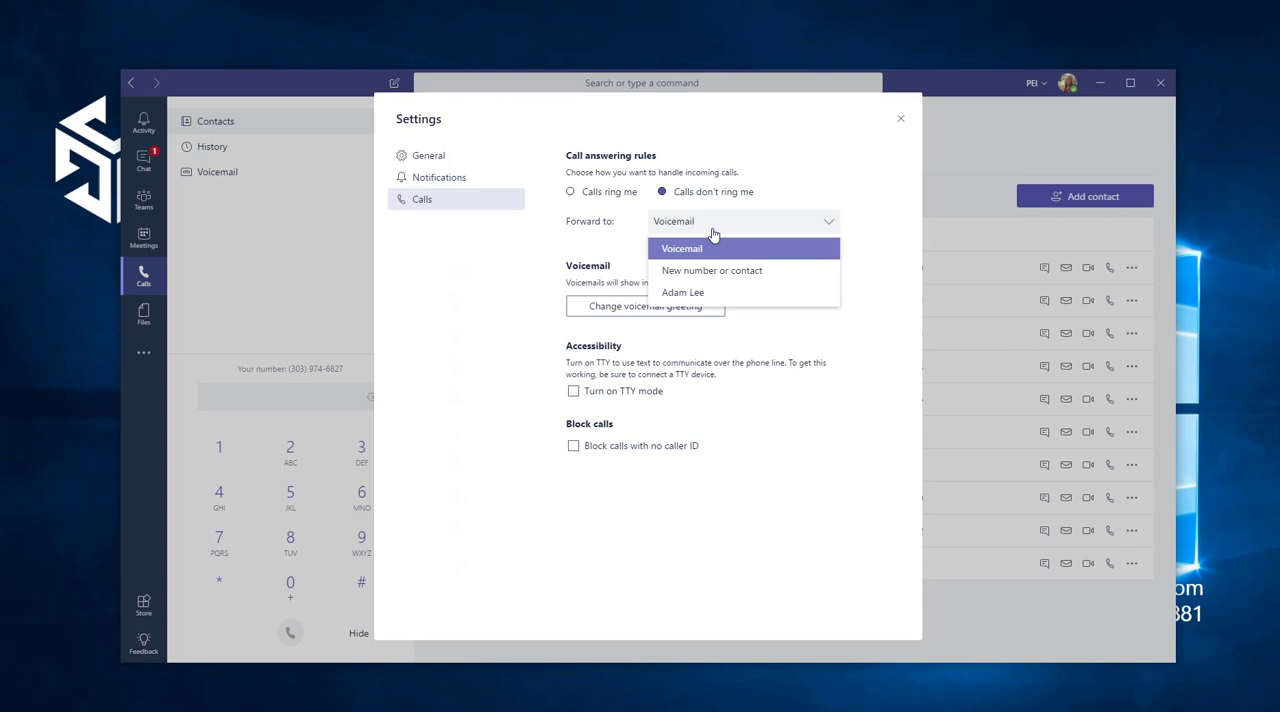
mouse_move(745, 298)
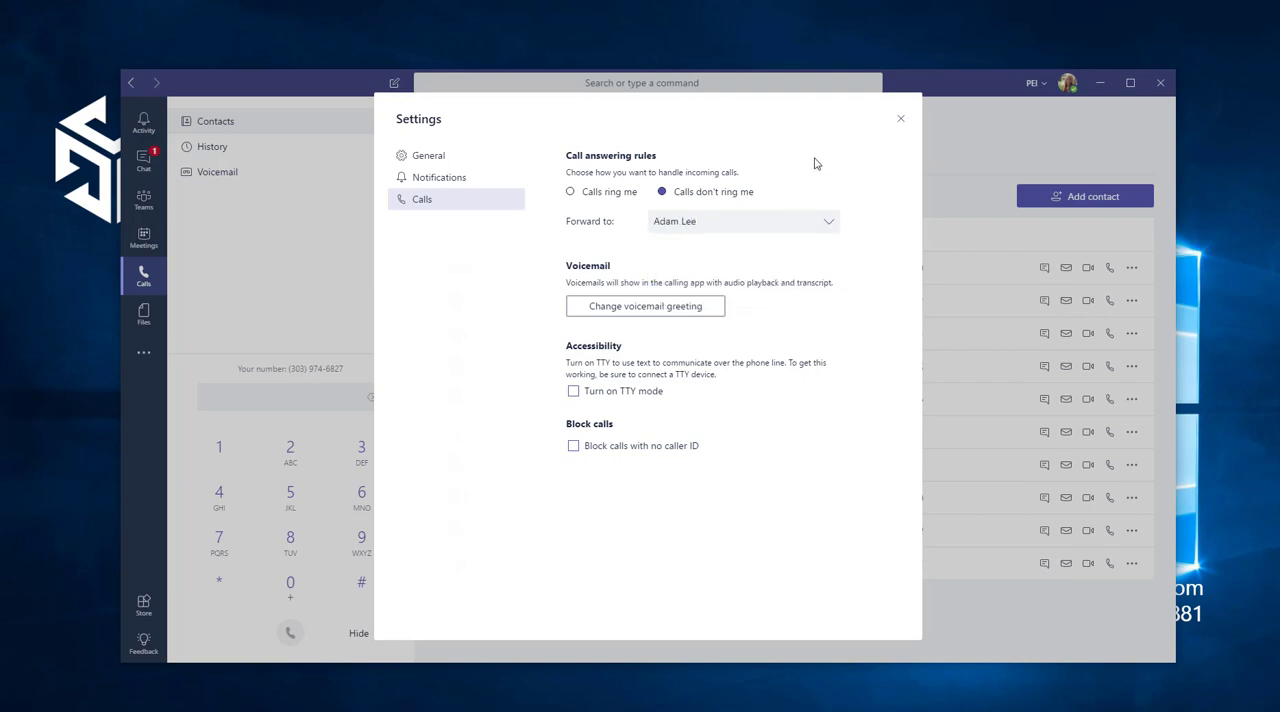
click(899, 119)
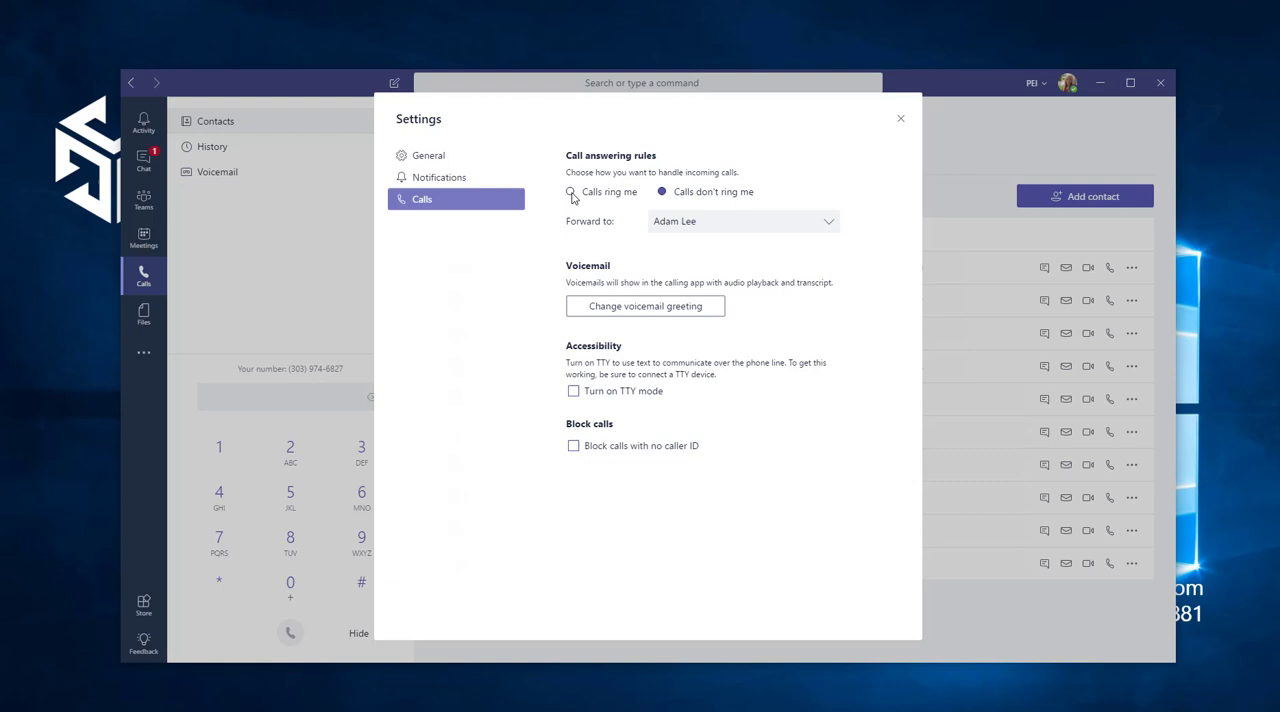
Switch back to Calls ring me and close Settings.
click(570, 191)
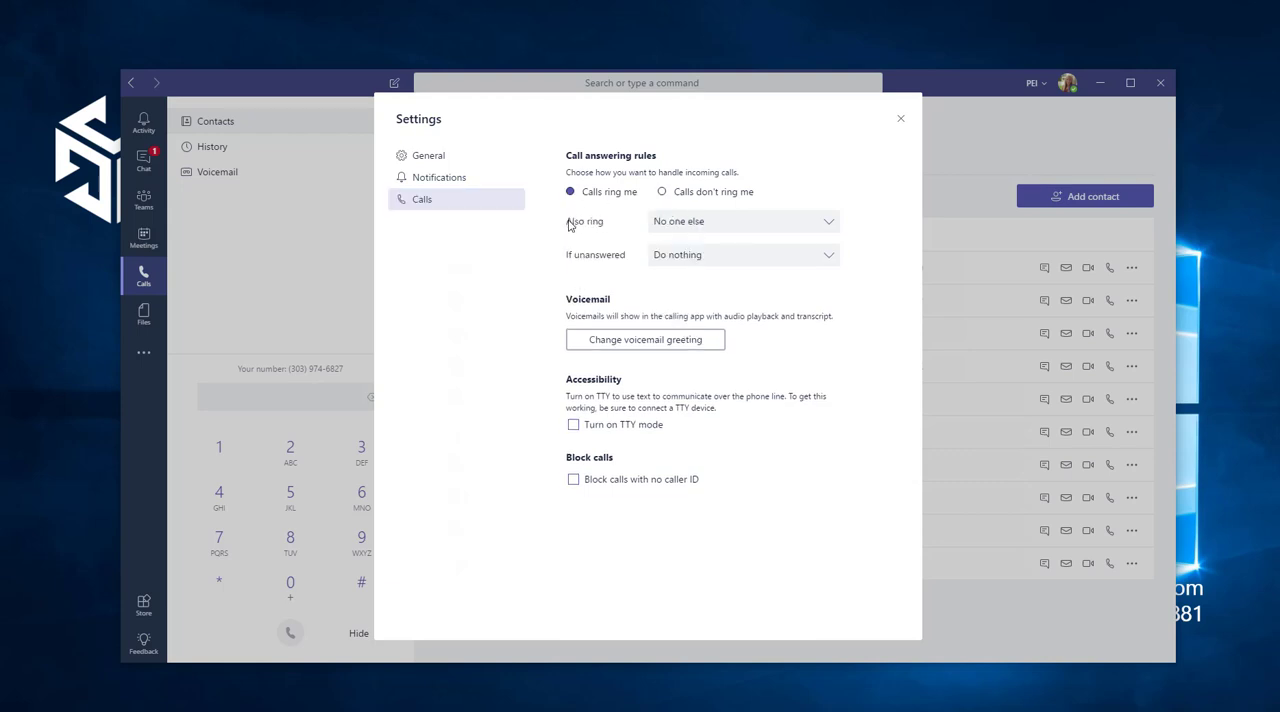
mouse_move(626, 226)
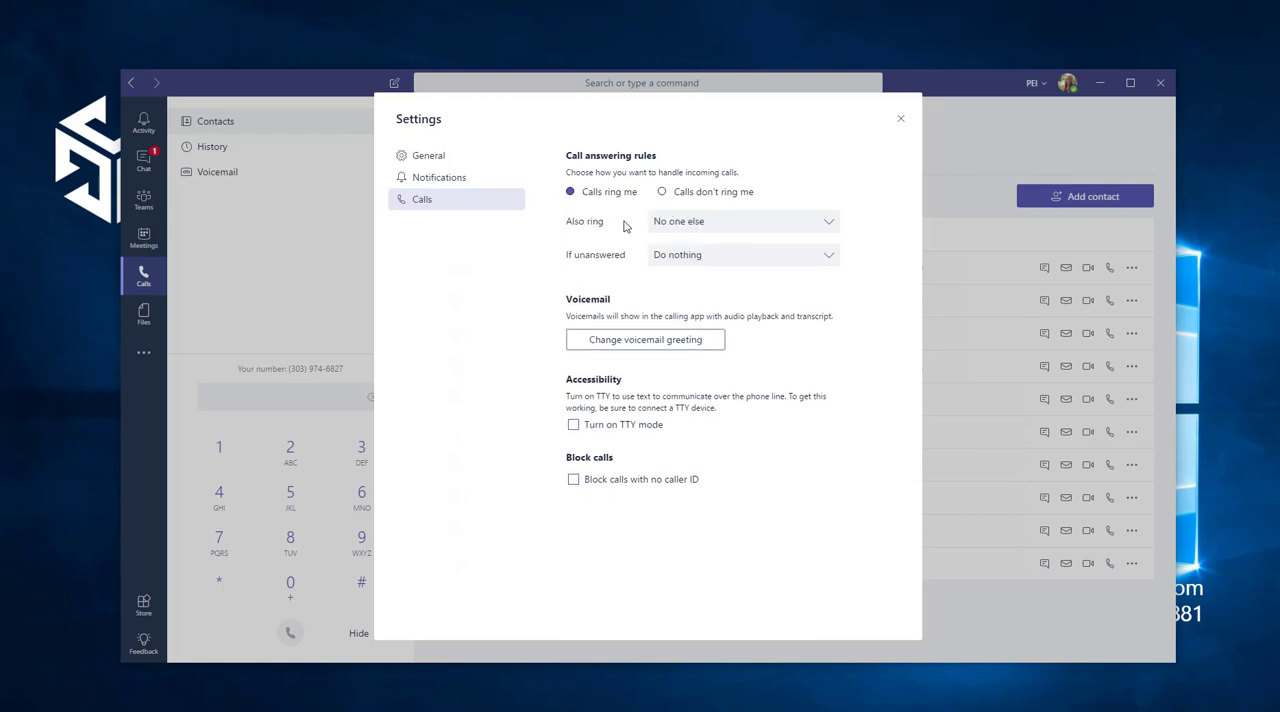
mouse_move(808, 176)
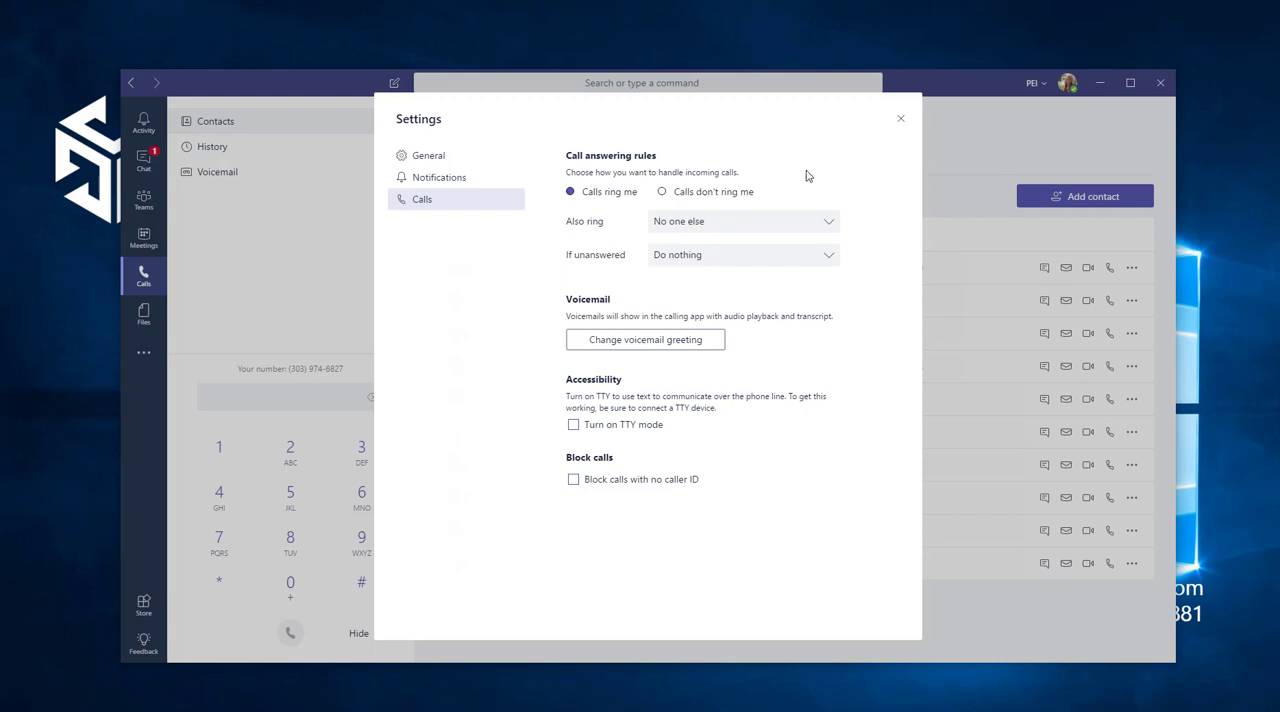
mouse_move(900, 122)
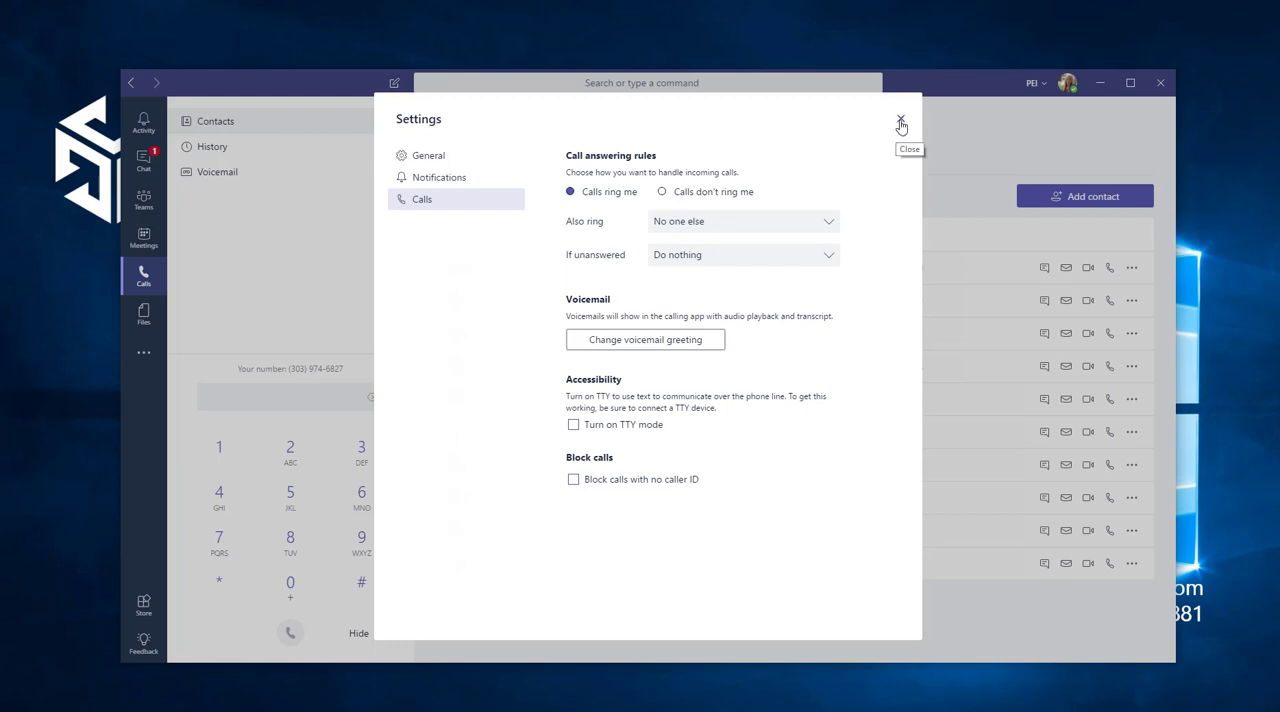
click(900, 120)
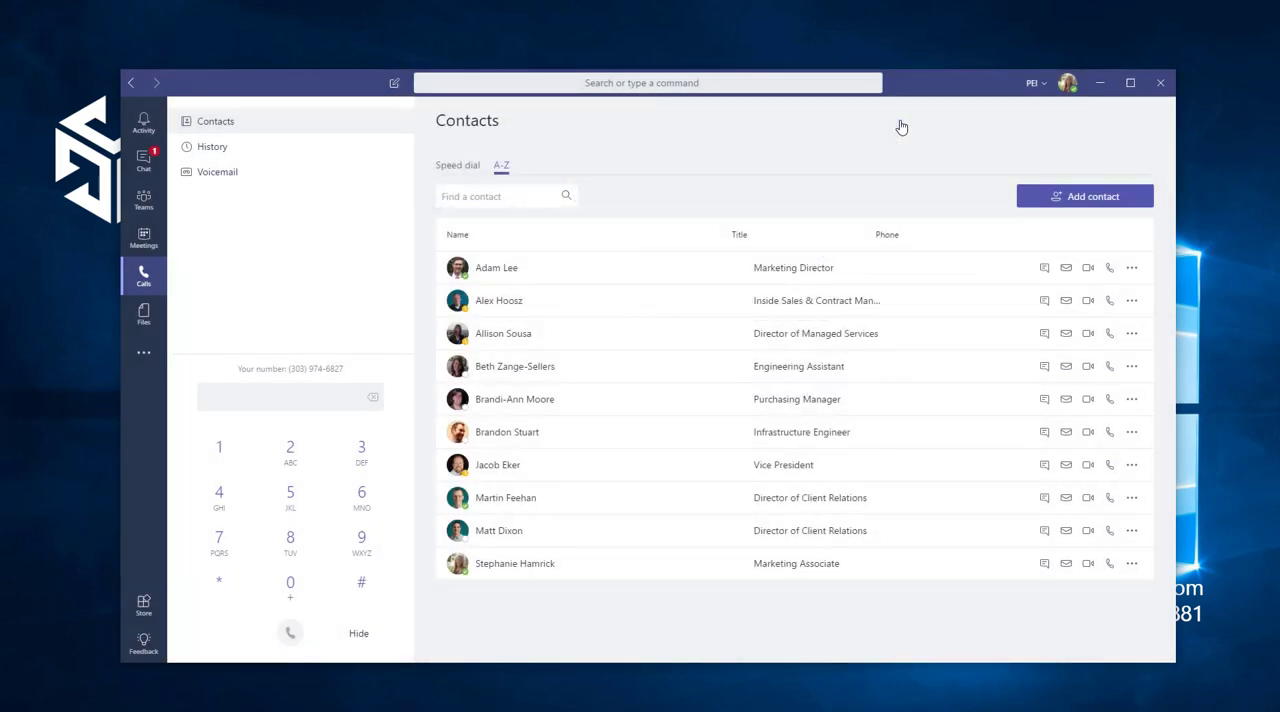